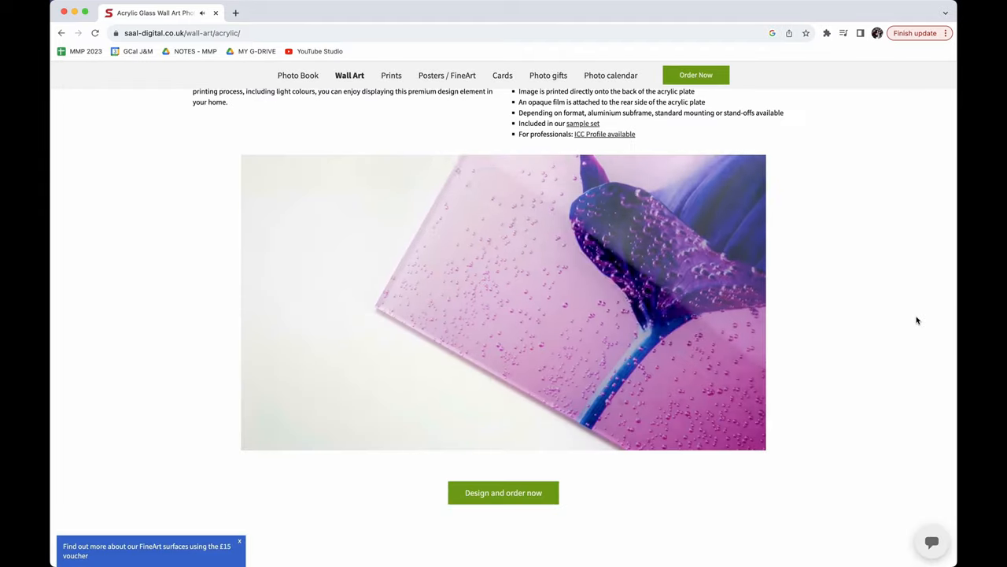
Navigate from the acrylic glass wall art page to the Photo Gifts page showing mugs and keychains
click(548, 75)
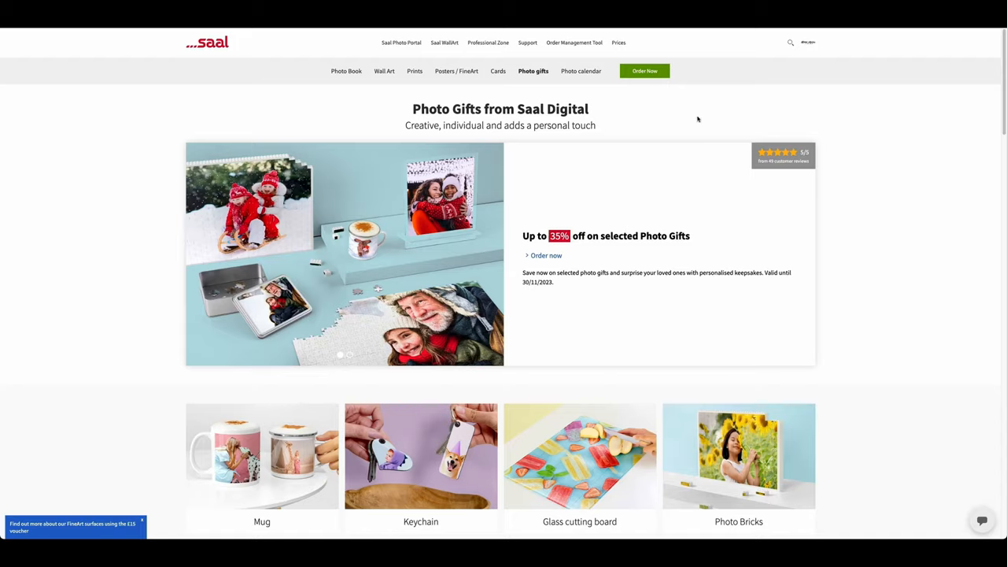